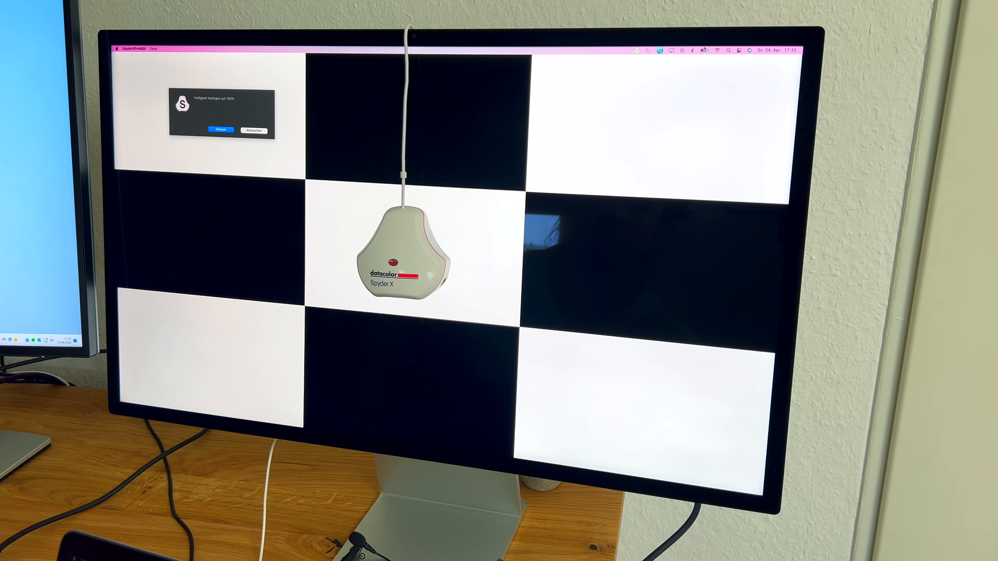
Select the tilt- and height-adjustable stand, bringing the Studio Display total to 2.209,00 €
left_click(220, 130)
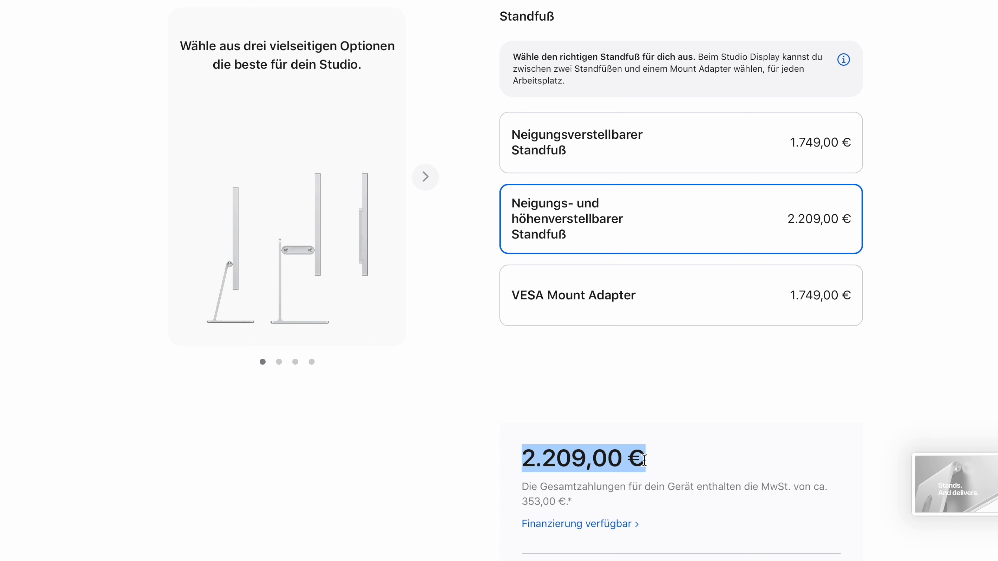
mouse_move(598, 305)
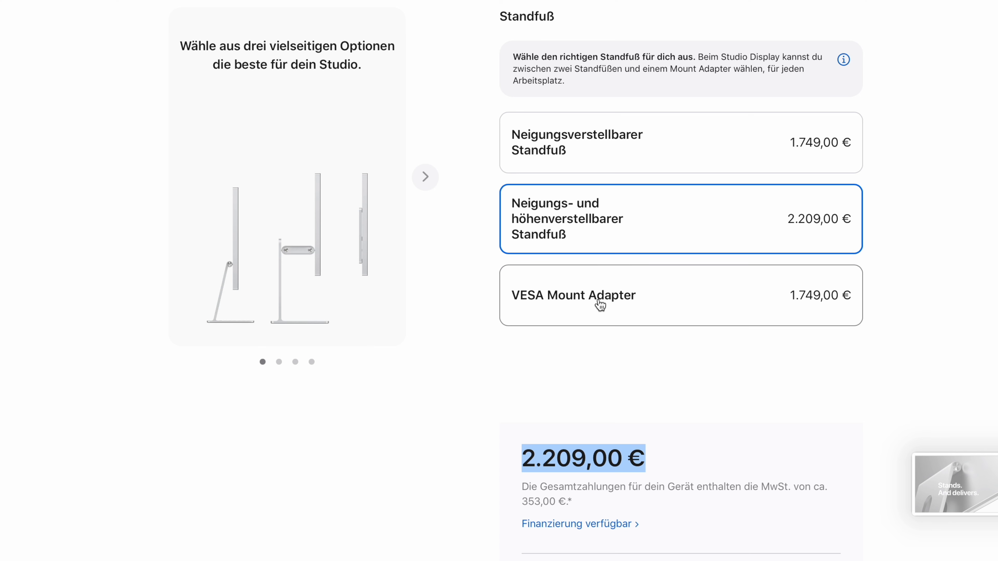